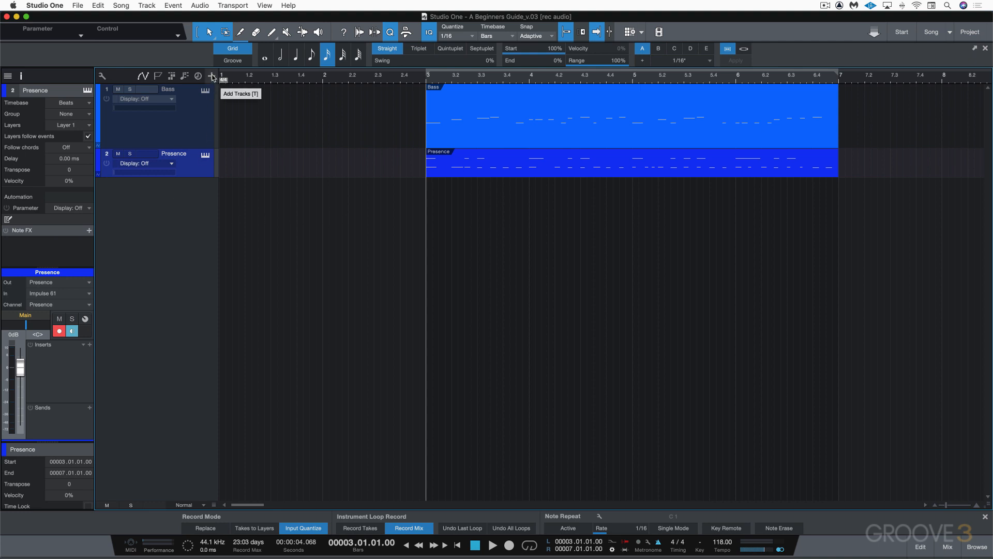
pyautogui.moveTo(147, 190)
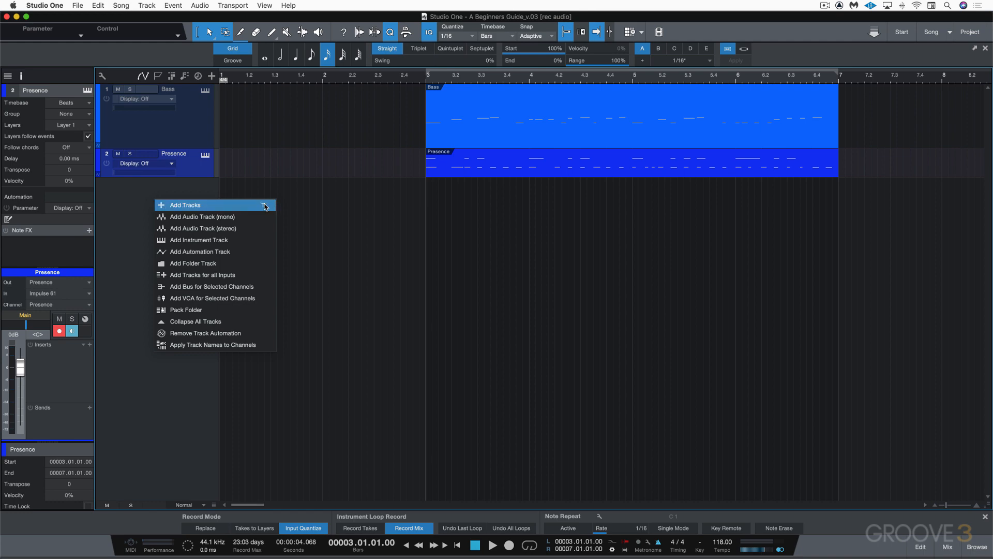
# In Add Tracks, set up one new mono audio track named shaker.
pyautogui.click(184, 205)
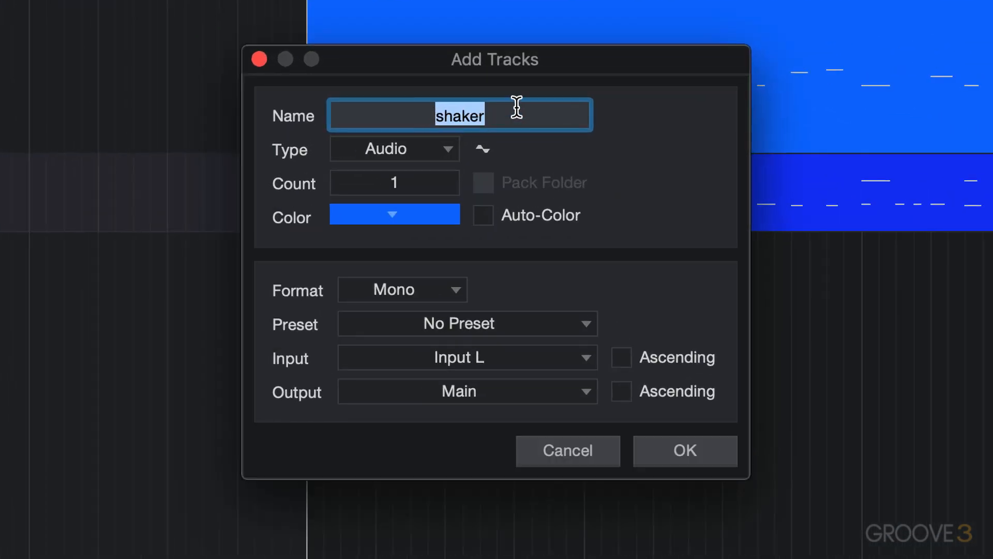
pyautogui.moveTo(368, 111)
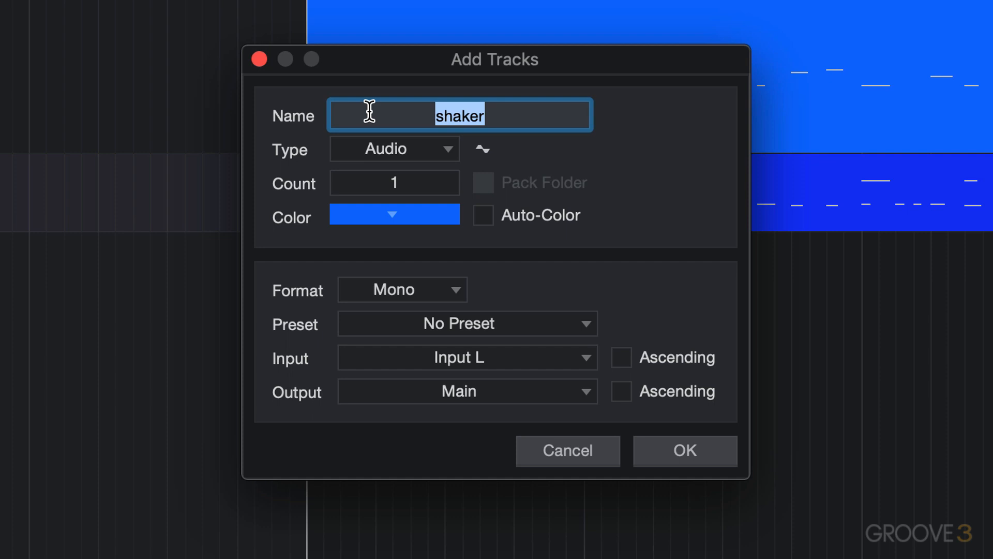
pyautogui.moveTo(418, 165)
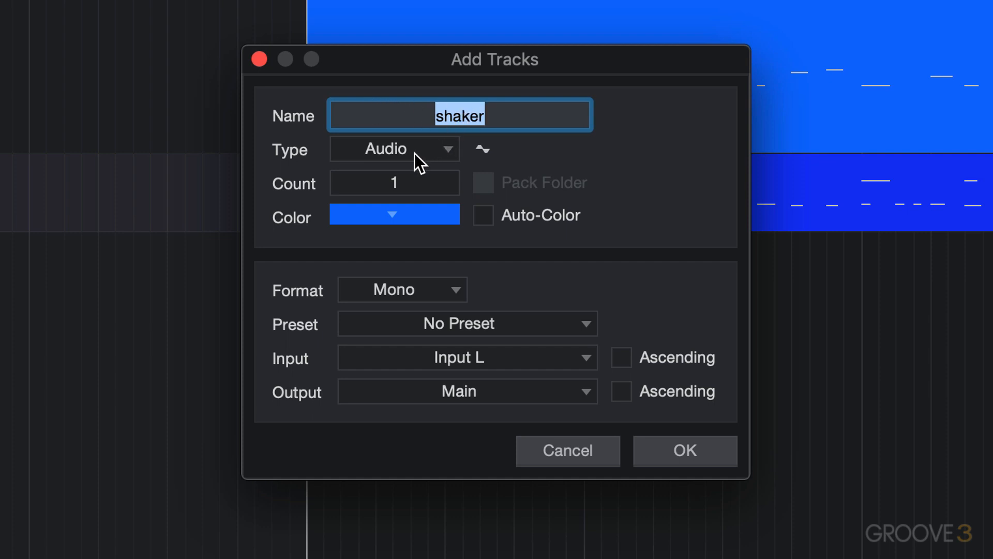
pyautogui.click(394, 149)
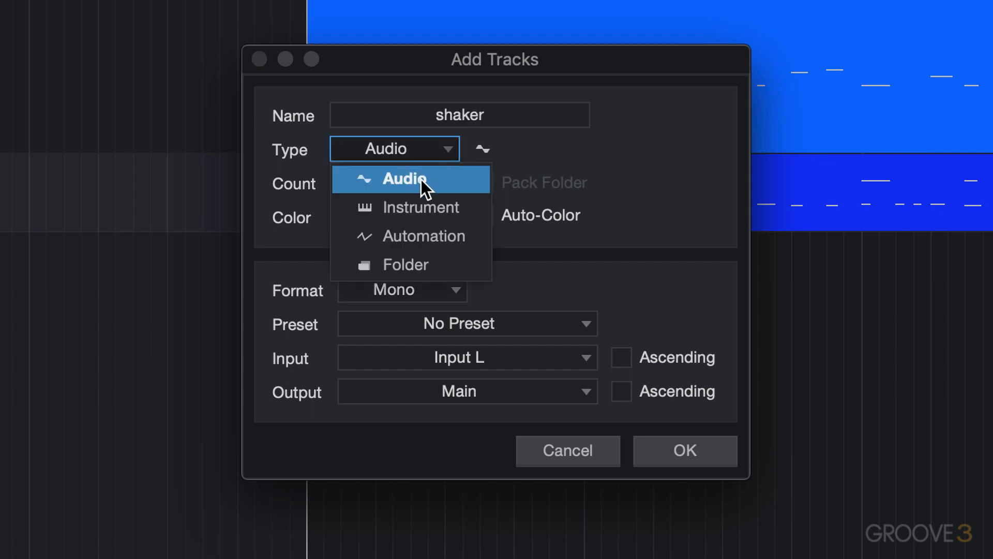
pyautogui.click(405, 179)
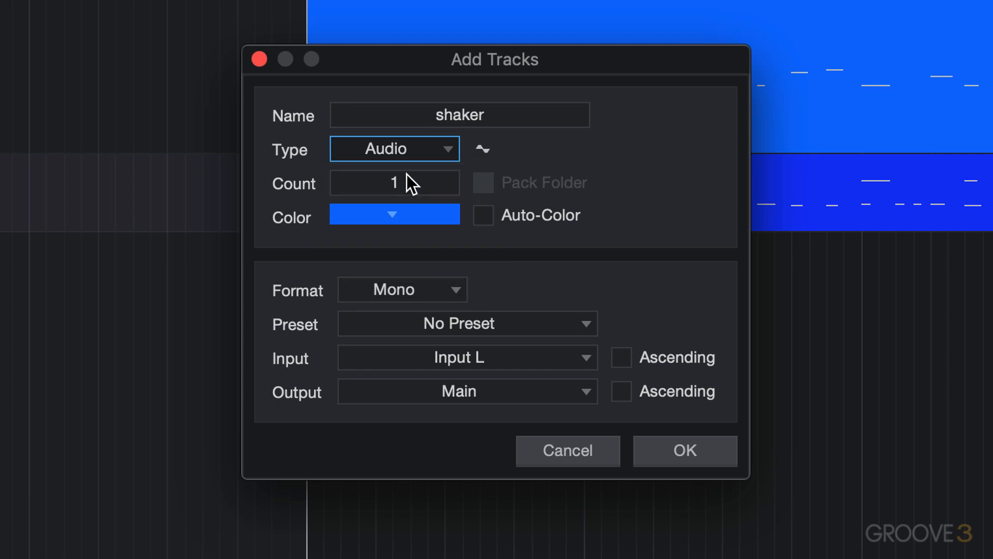
pyautogui.click(393, 214)
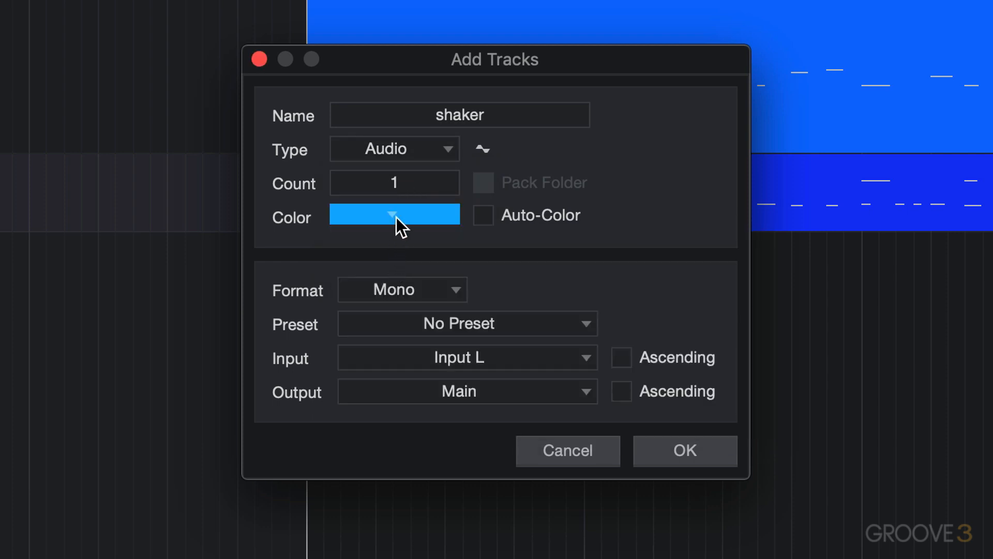
pyautogui.click(402, 289)
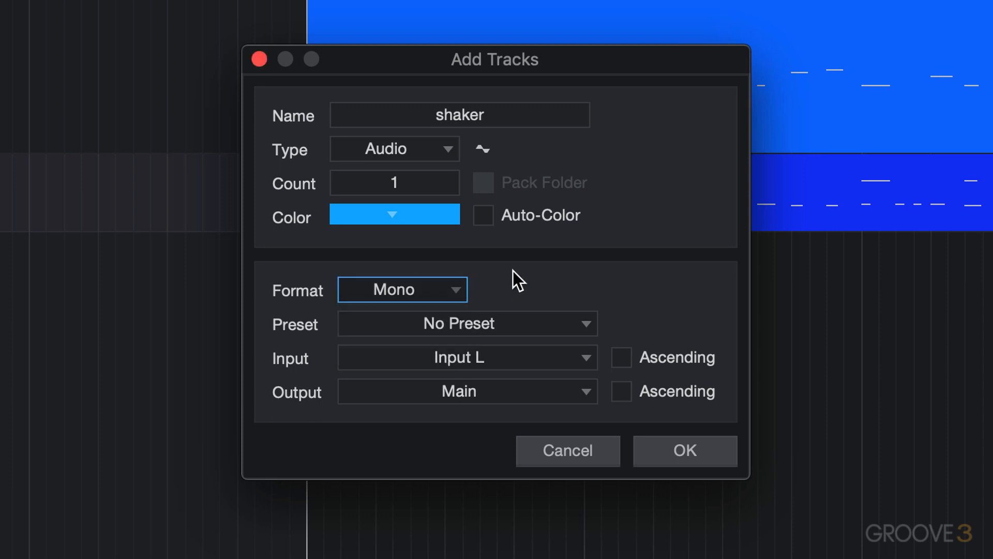
pyautogui.click(466, 322)
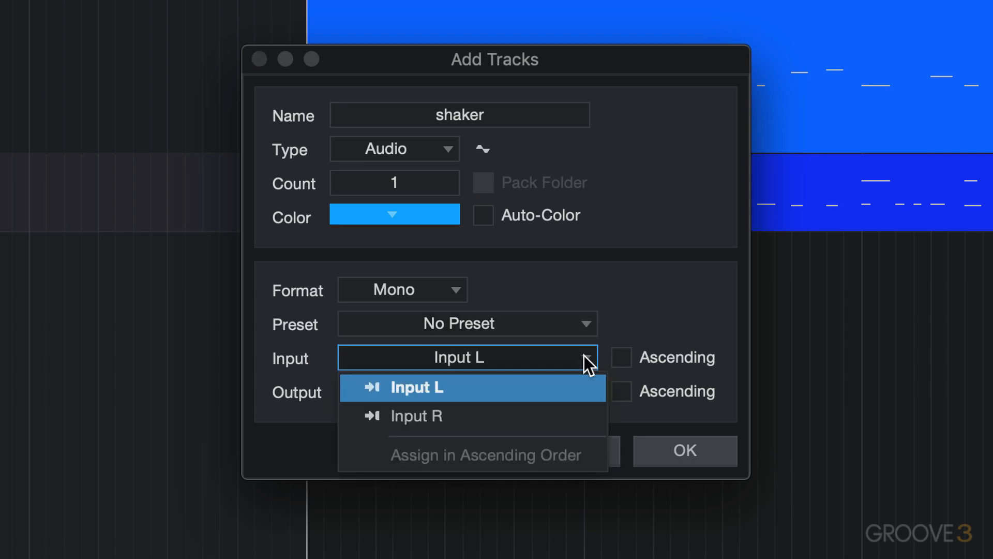
pyautogui.moveTo(441, 398)
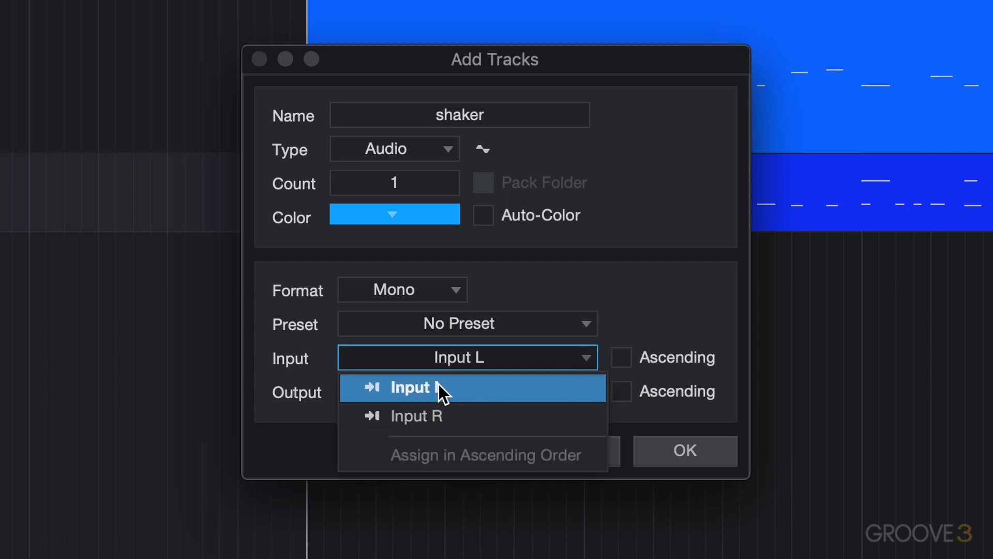
# Keep the shaker track's source as Input L and its output as Main.
pyautogui.click(432, 386)
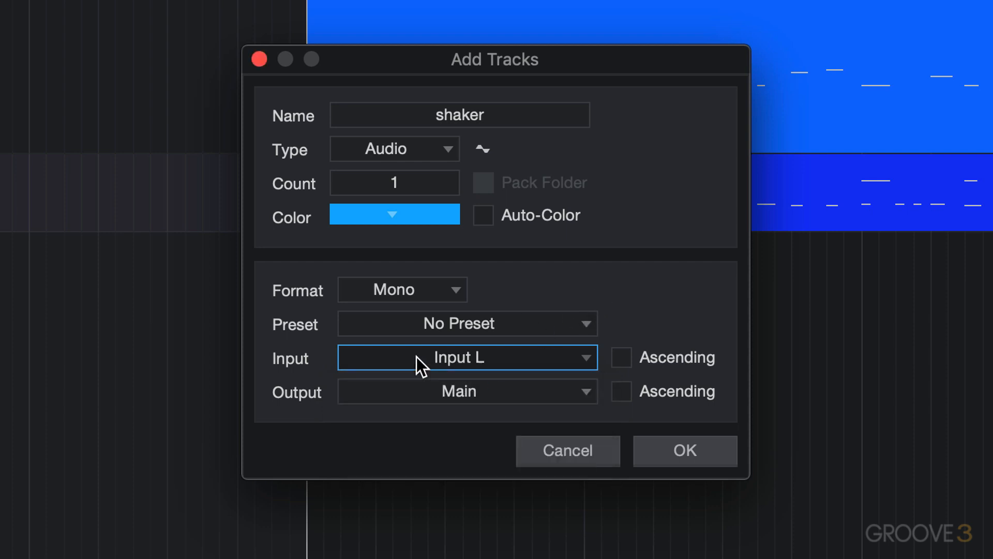
pyautogui.click(466, 391)
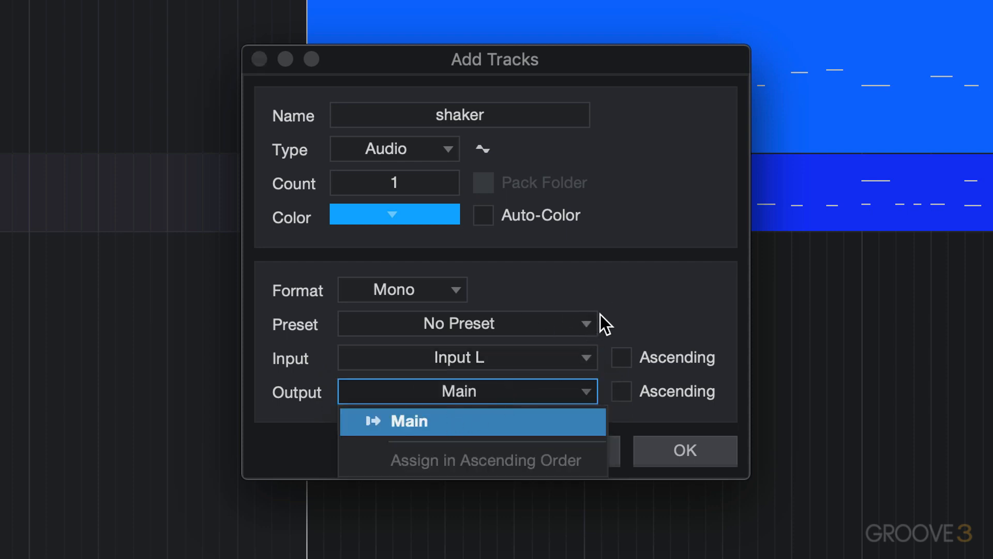
pyautogui.click(408, 422)
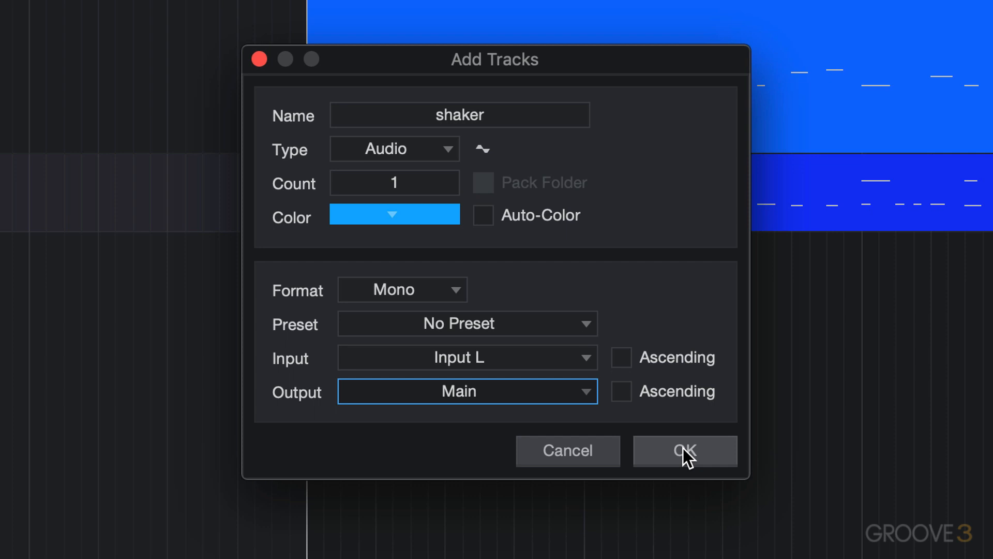
# Create the shaker track and keep Input L - MIC/LINE/HIZ 1 as its source.
pyautogui.click(685, 451)
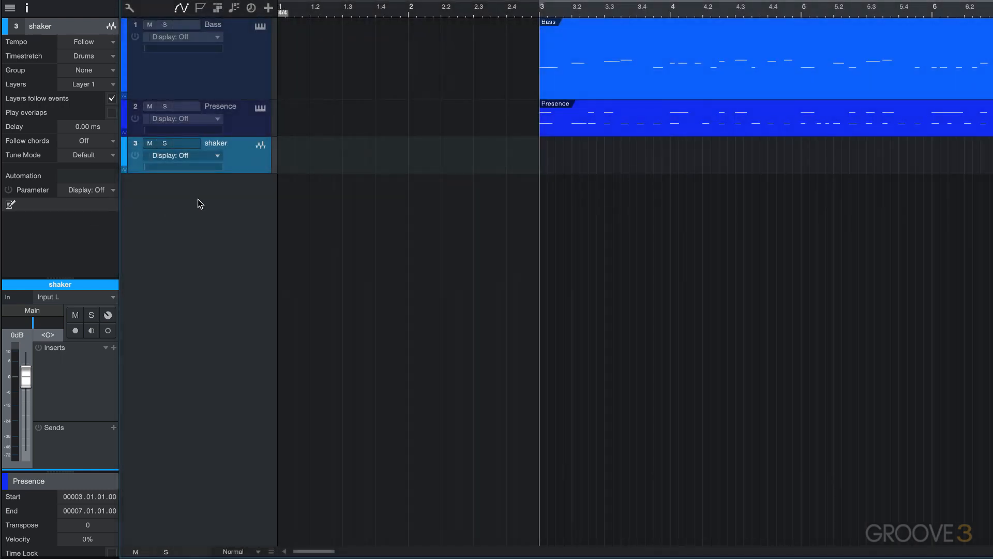
pyautogui.moveTo(205, 206)
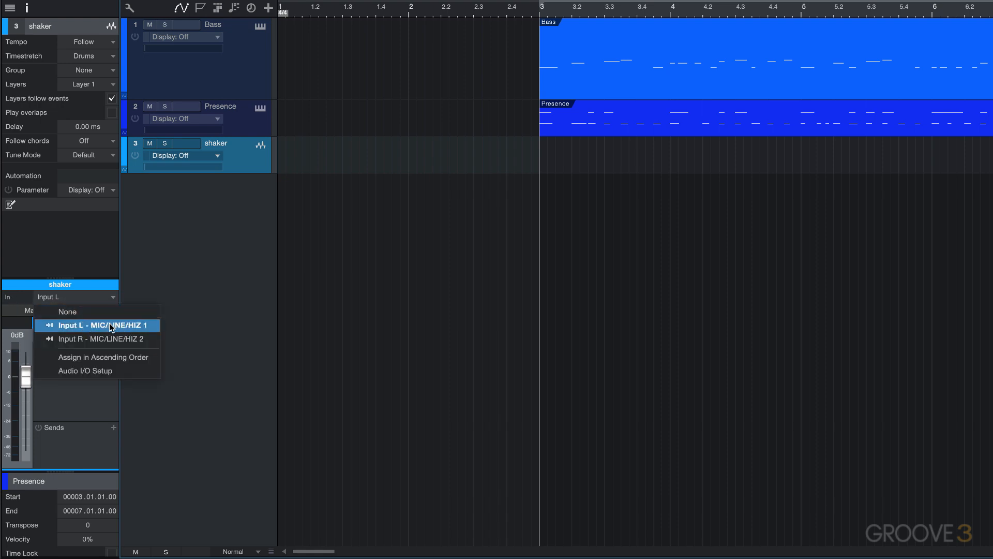
pyautogui.click(108, 325)
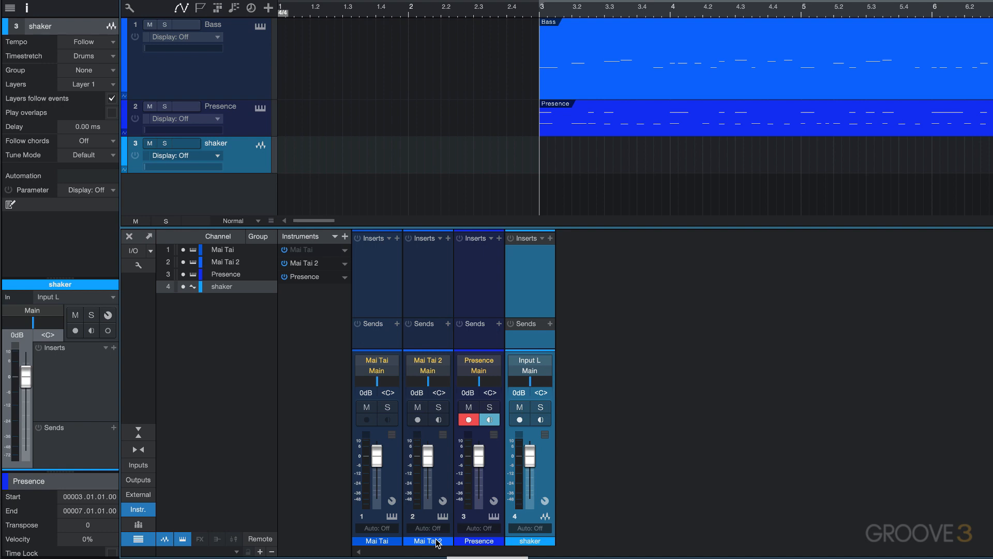
pyautogui.moveTo(522, 386)
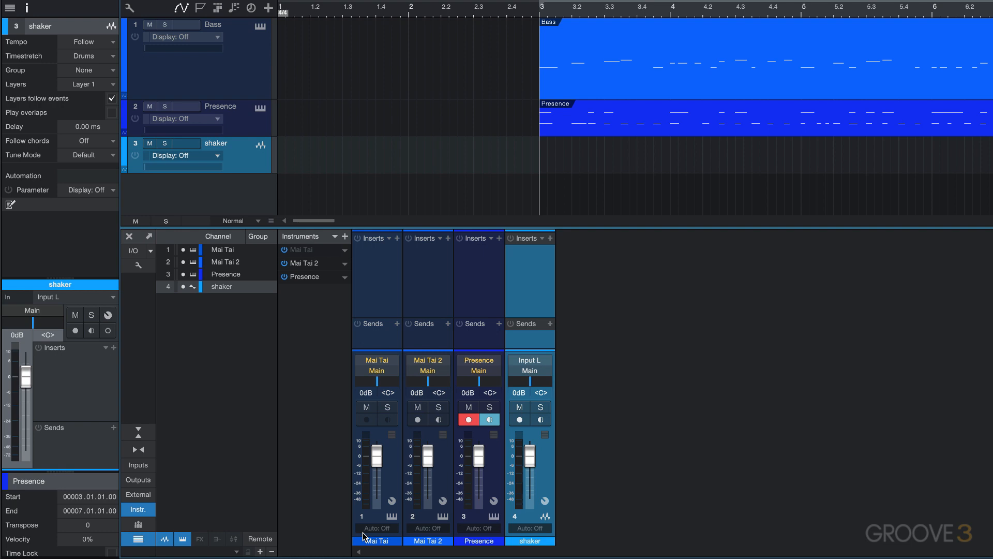
pyautogui.moveTo(378, 547)
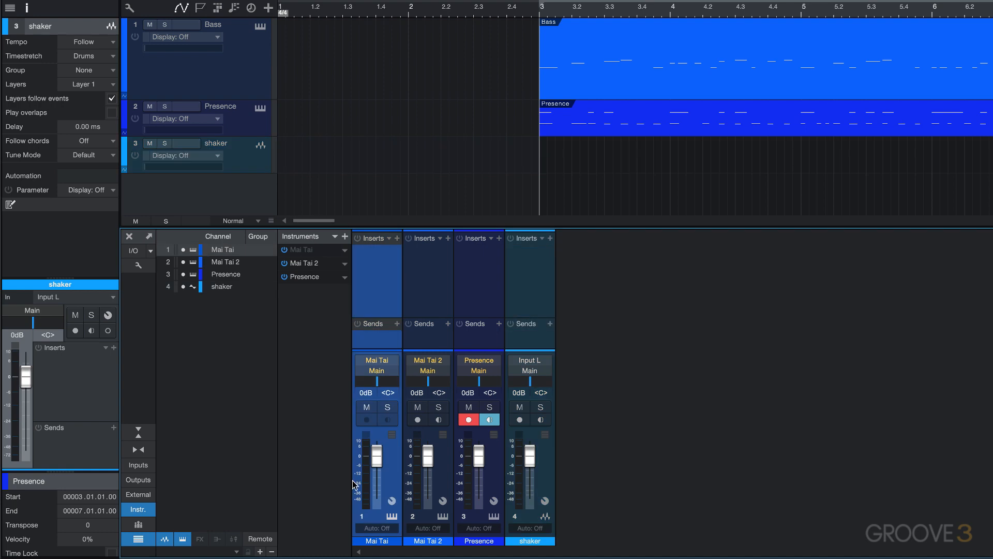
pyautogui.moveTo(333, 253)
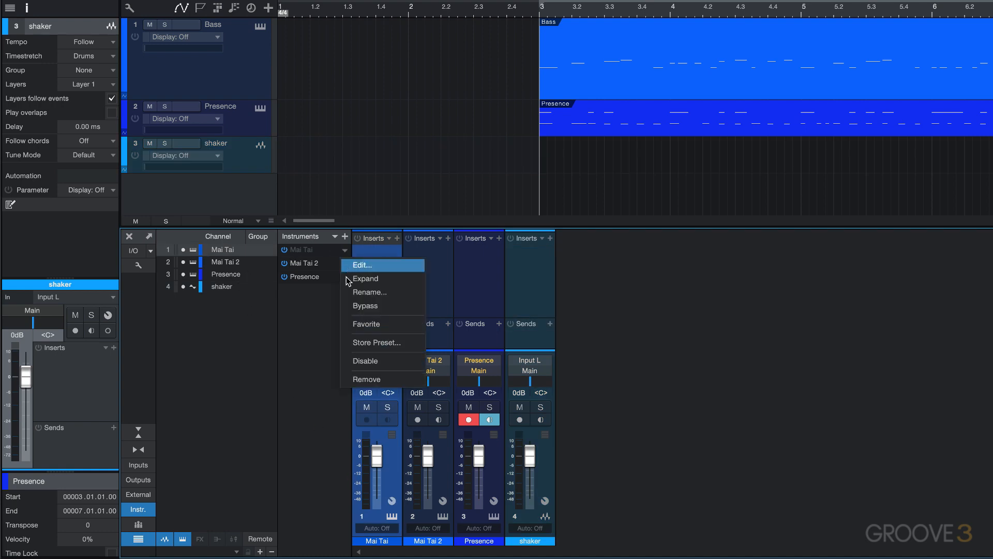
# Remove the unused Mai Tai instrument and keep Input L on the shaker channel.
pyautogui.click(366, 378)
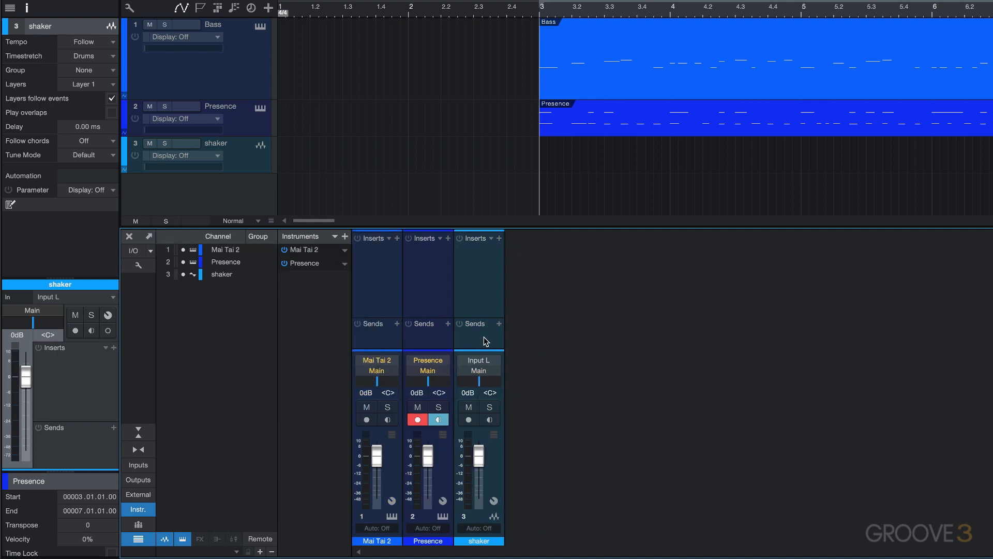
pyautogui.click(478, 360)
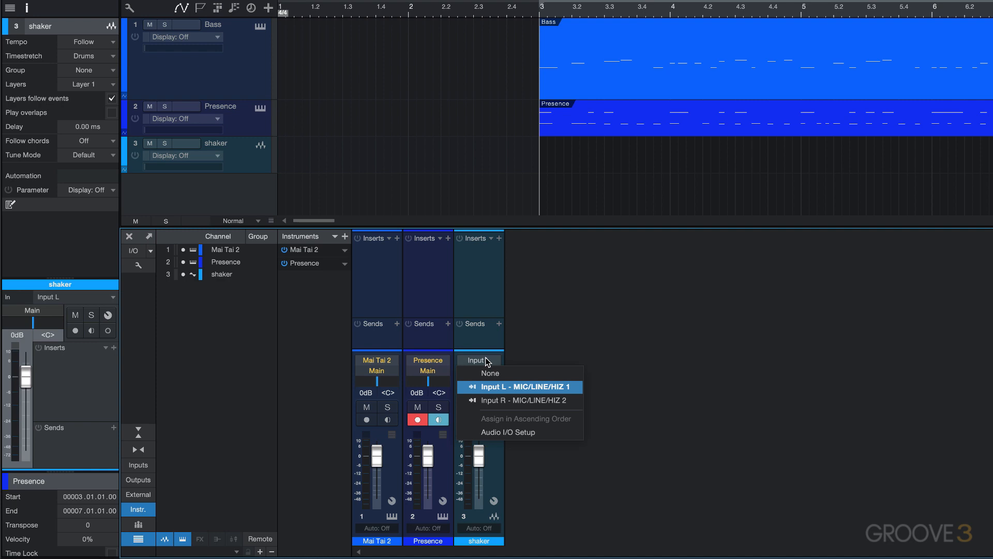
pyautogui.click(519, 386)
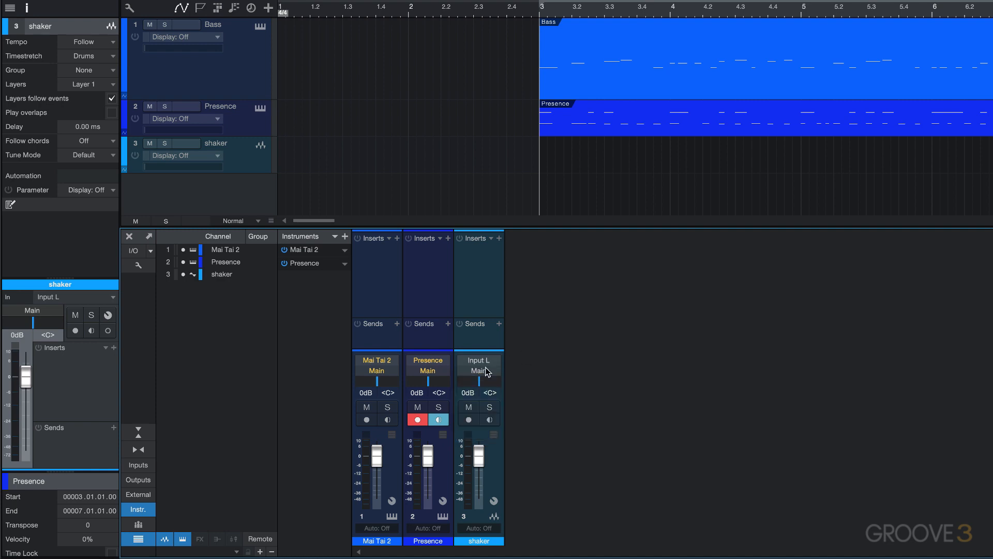
pyautogui.moveTo(557, 366)
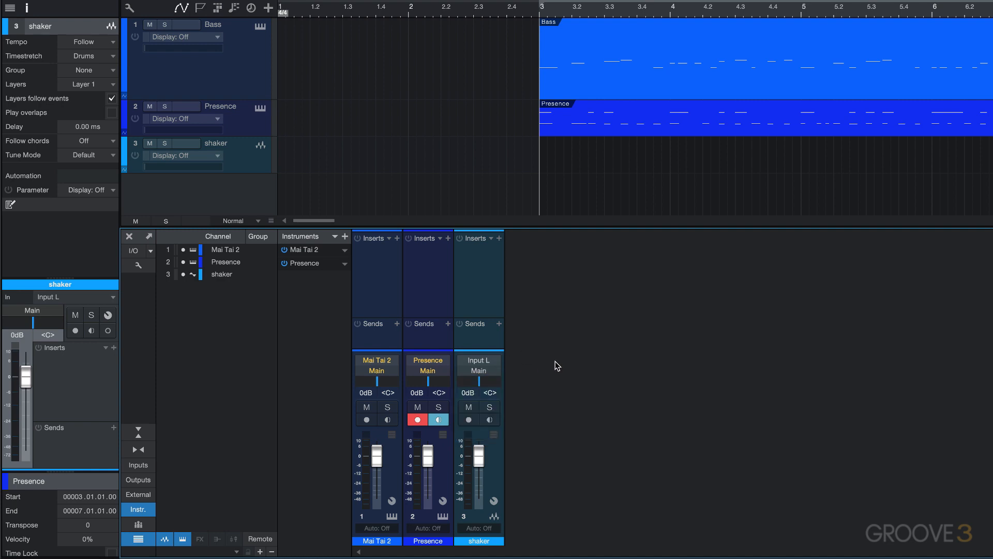
pyautogui.moveTo(296, 344)
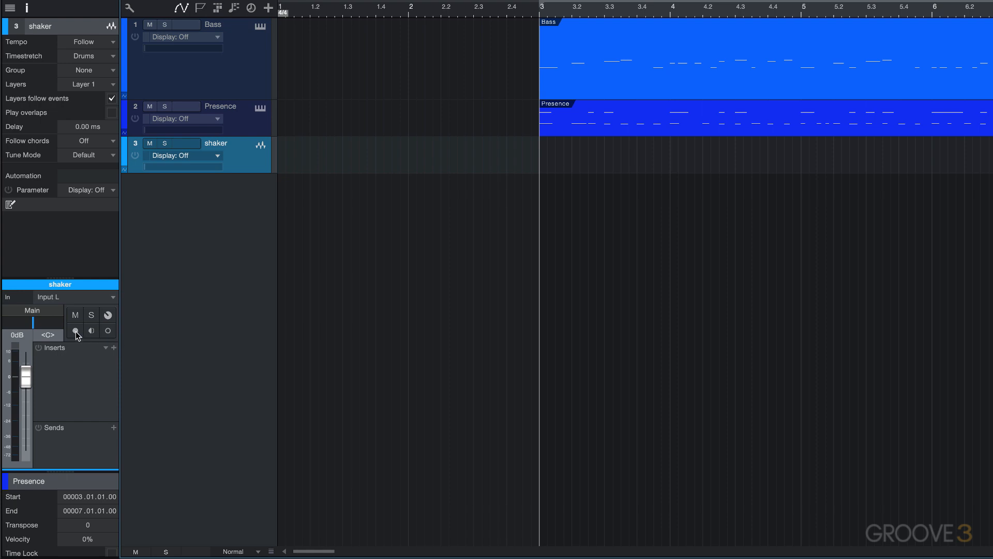
# Briefly arm the shaker track, switch off its input monitoring, then disarm it.
pyautogui.click(75, 331)
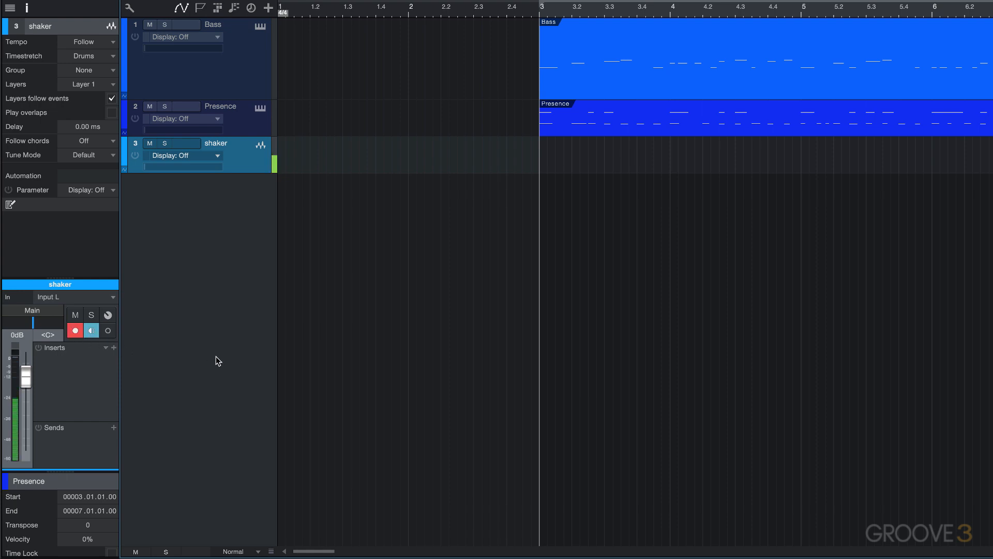
pyautogui.moveTo(68, 382)
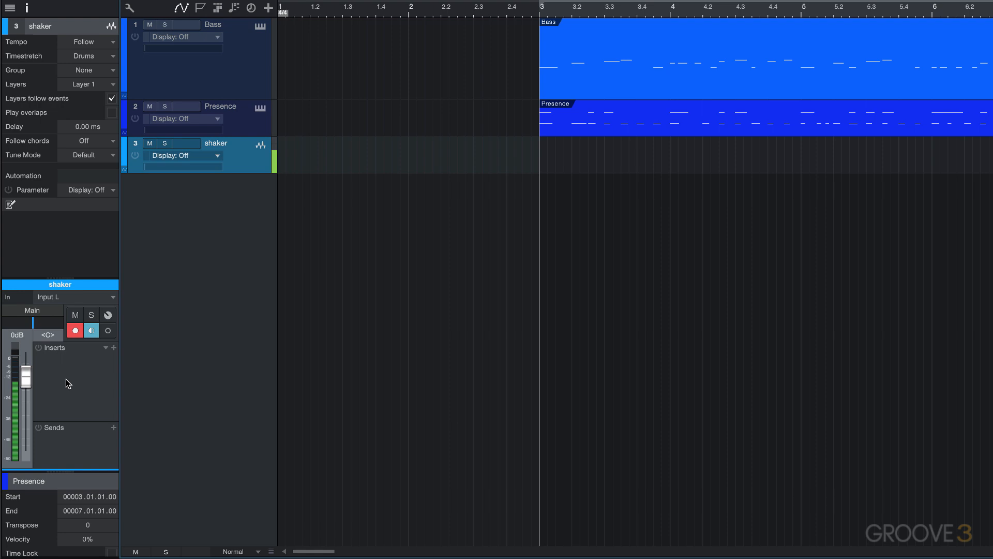
pyautogui.moveTo(79, 359)
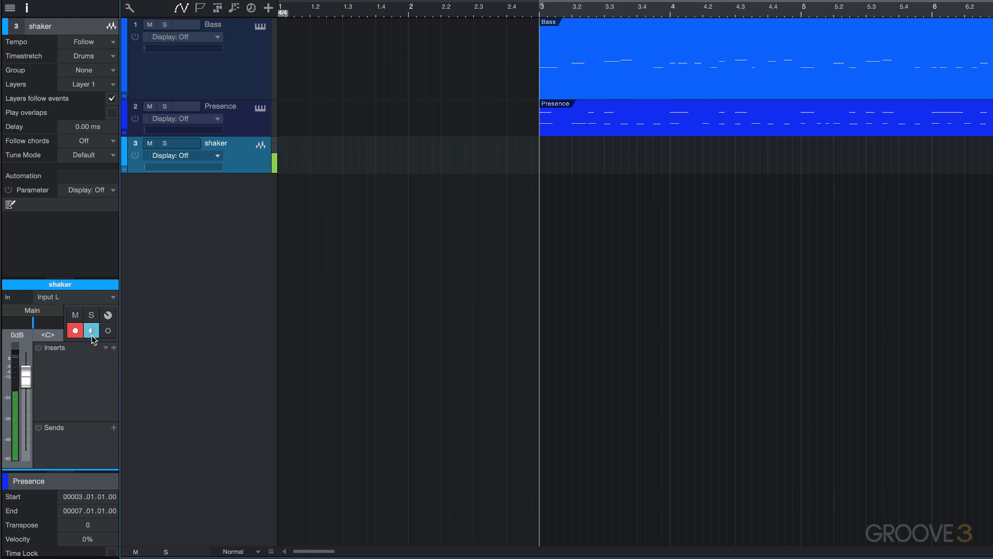
pyautogui.click(91, 330)
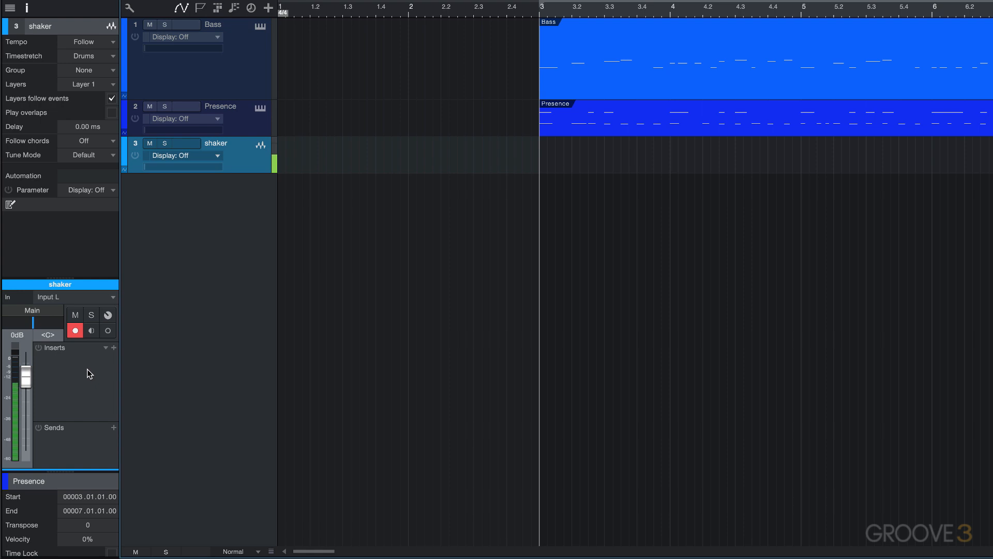
pyautogui.moveTo(91, 356)
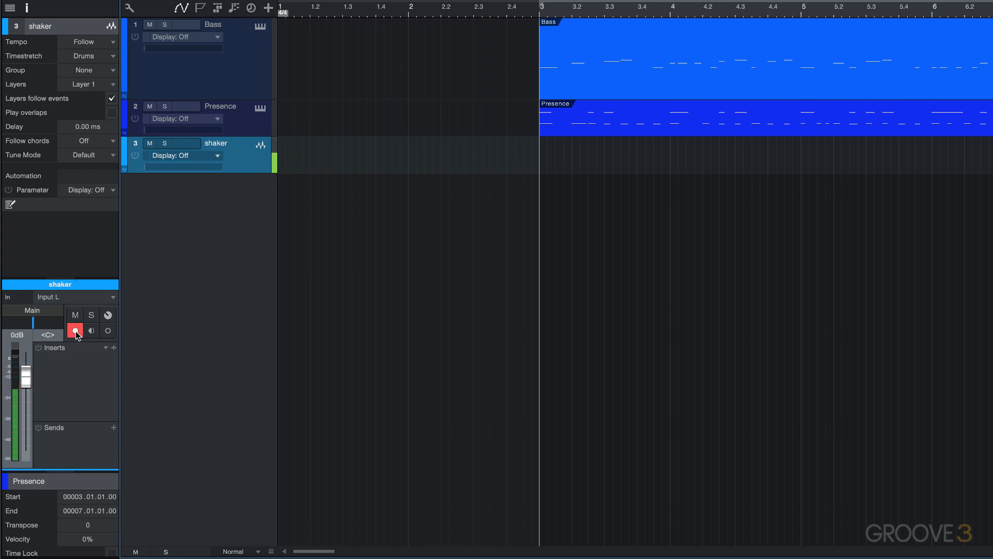
pyautogui.click(74, 331)
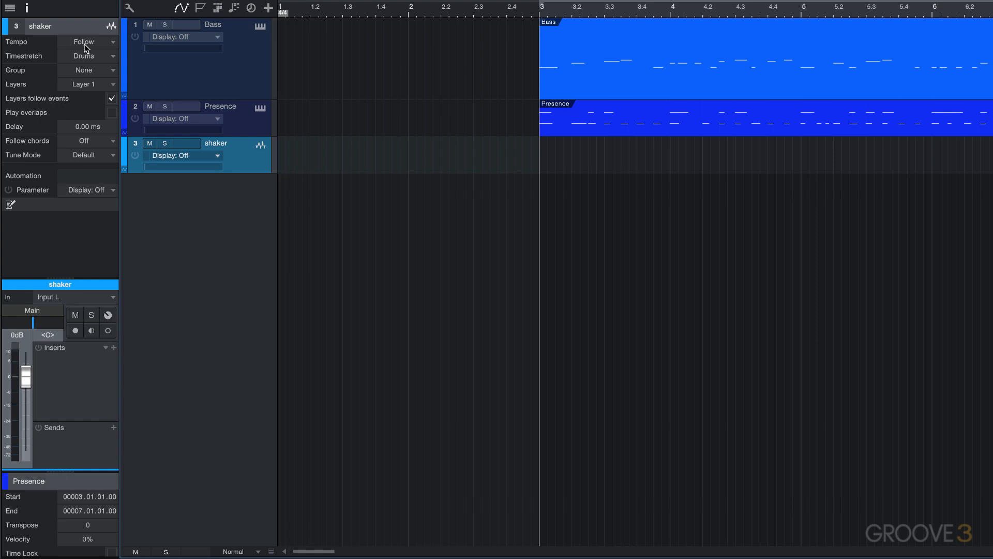
pyautogui.click(91, 41)
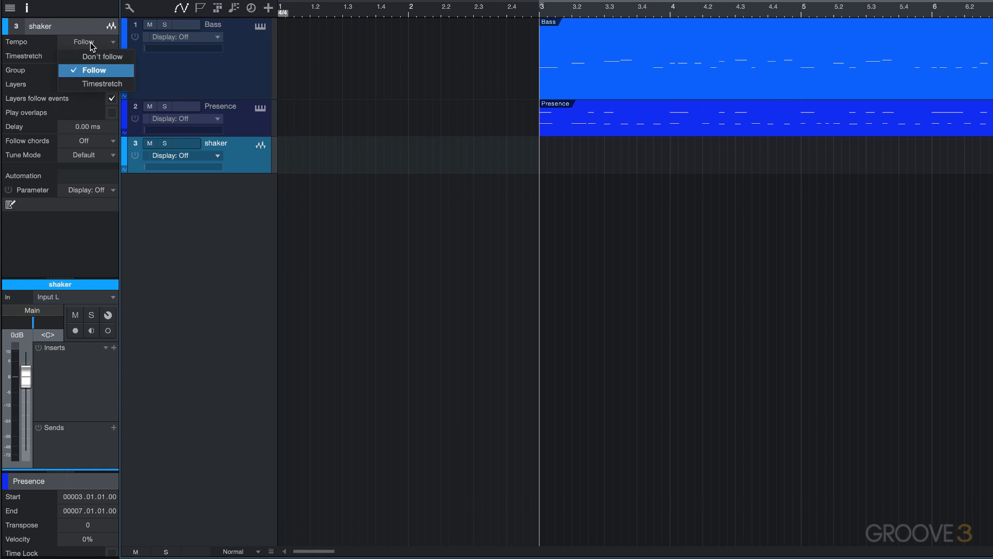
pyautogui.moveTo(102, 58)
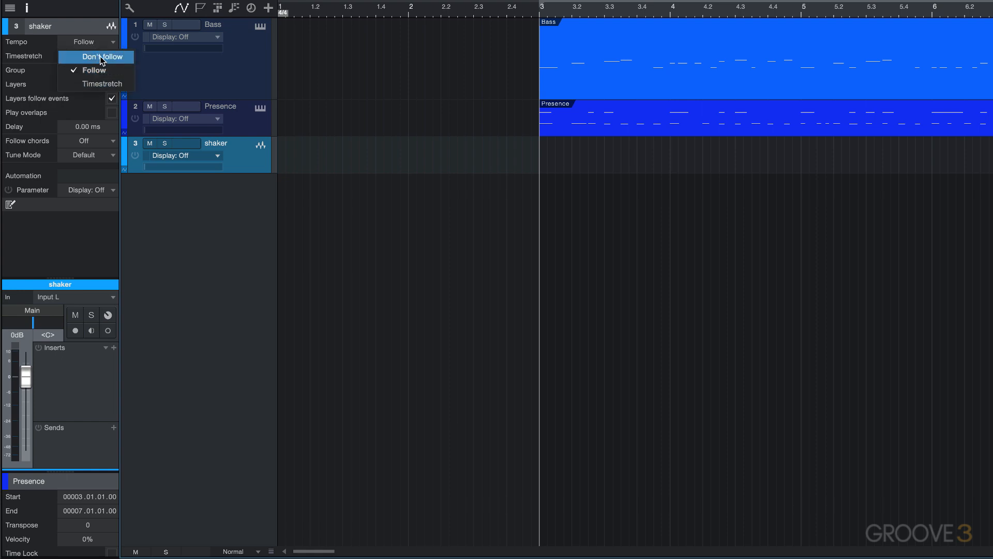
pyautogui.click(97, 57)
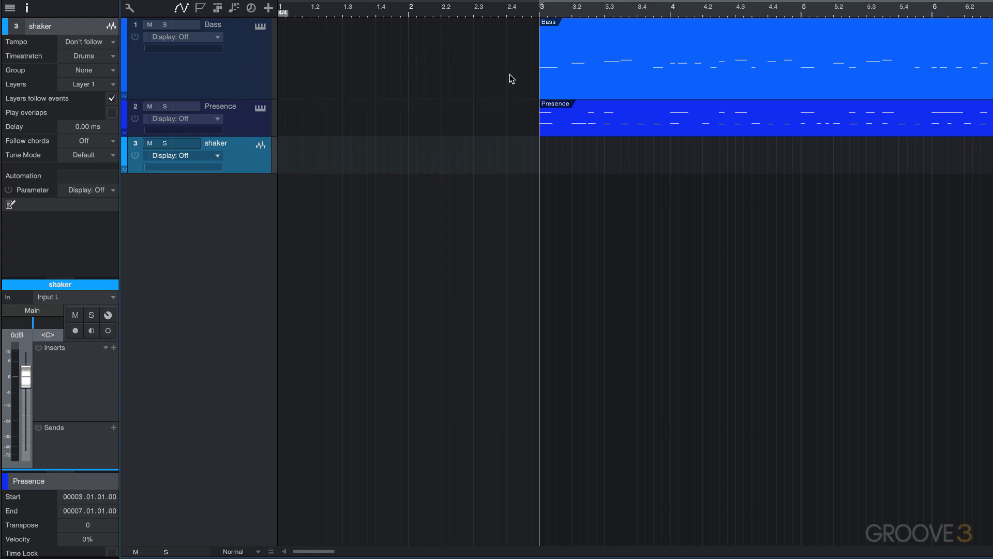
pyautogui.moveTo(252, 69)
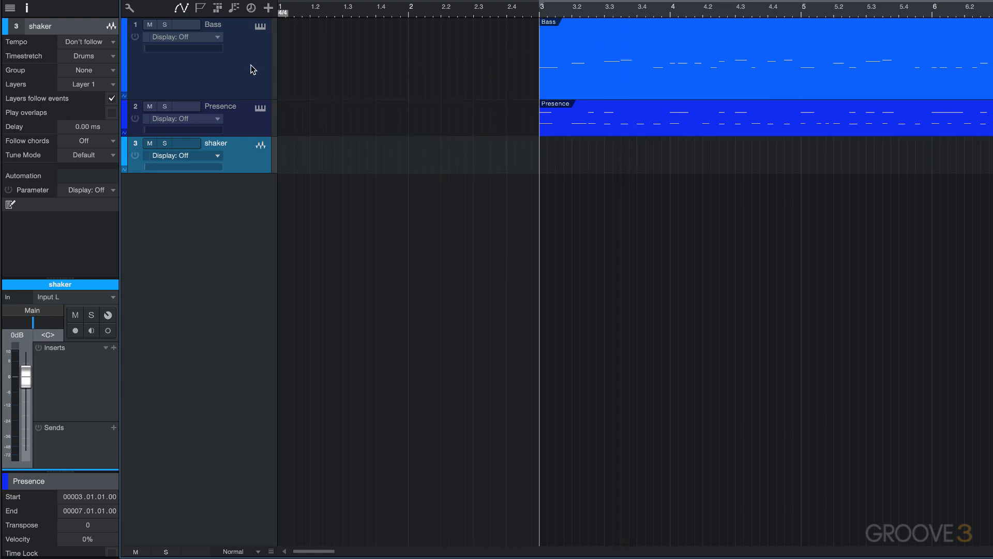
pyautogui.click(88, 42)
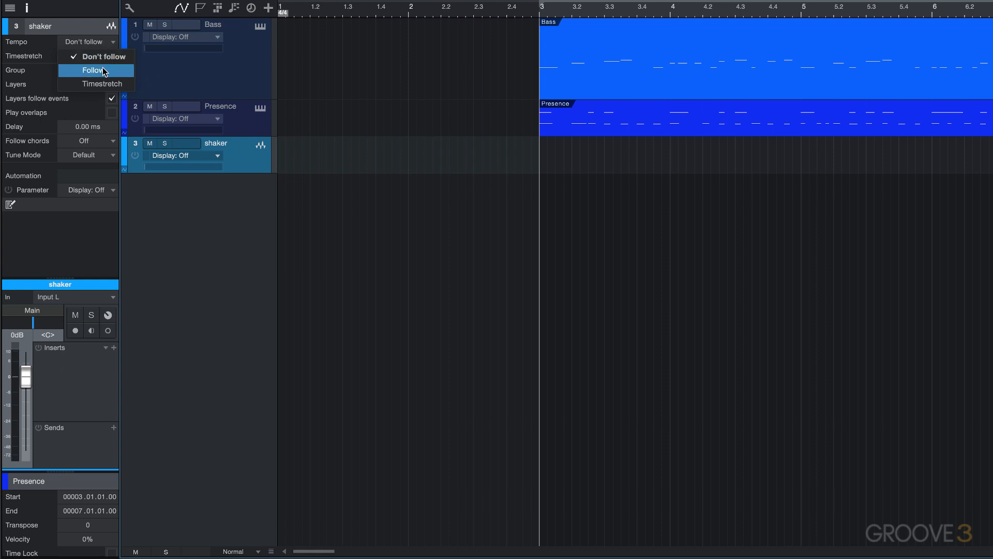
pyautogui.click(93, 70)
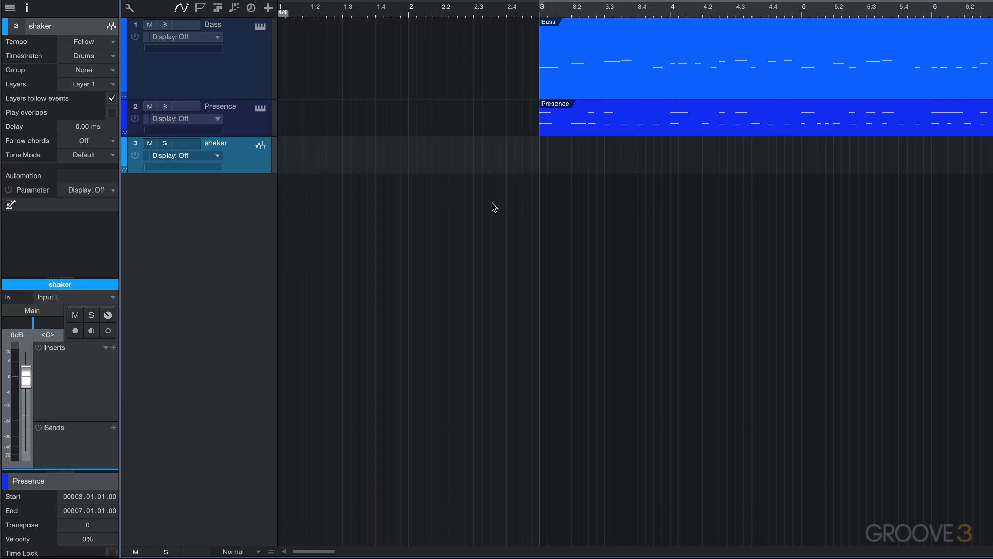
pyautogui.click(88, 42)
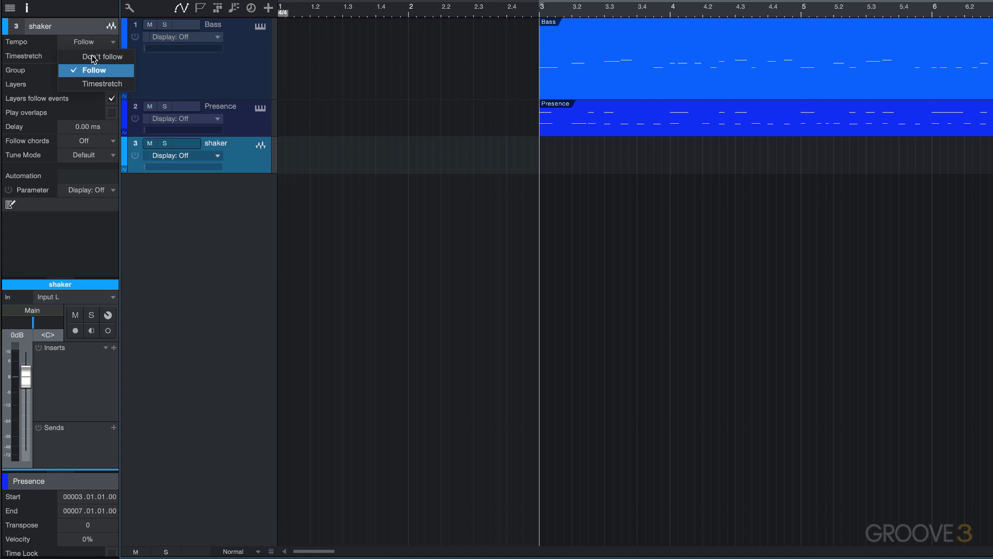
pyautogui.click(97, 84)
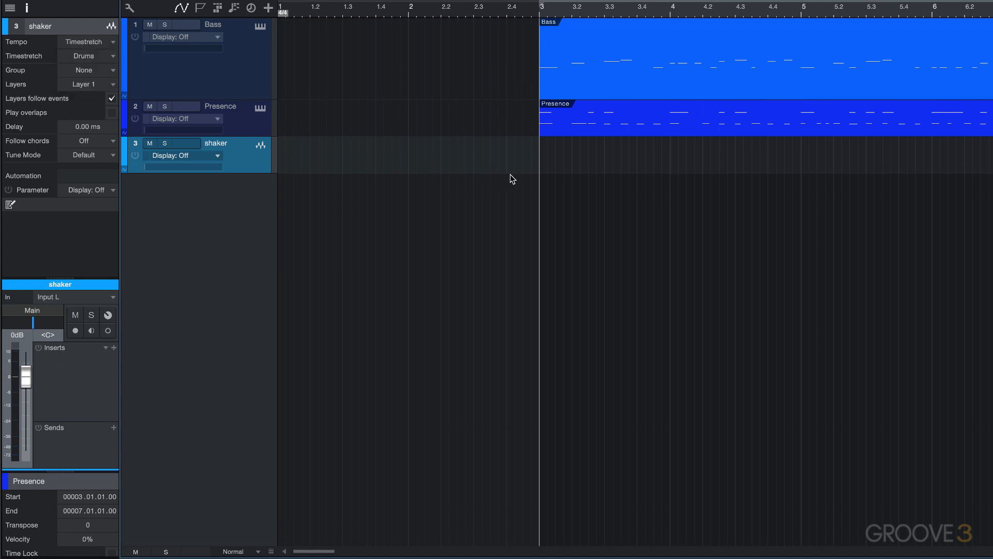
pyautogui.moveTo(534, 180)
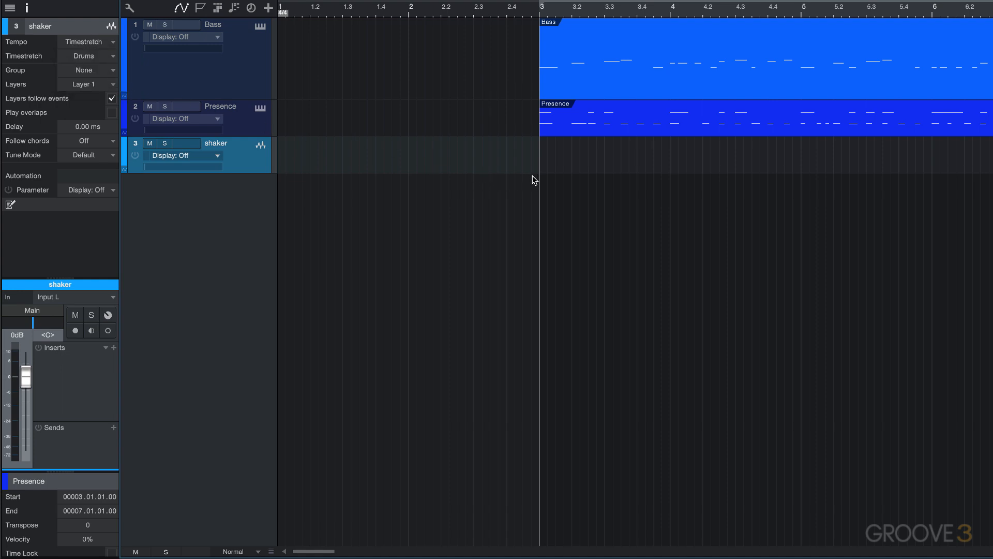
pyautogui.moveTo(93, 48)
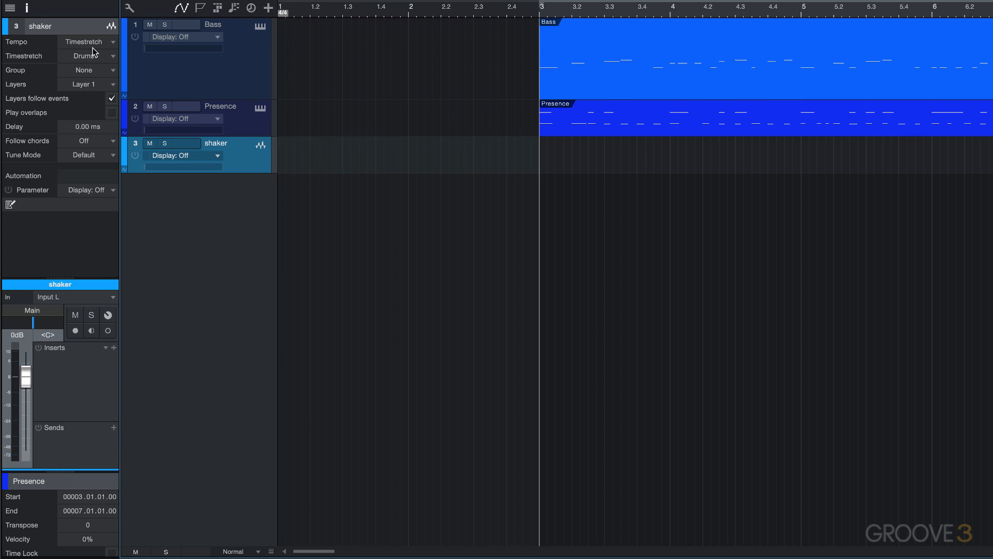
pyautogui.click(88, 42)
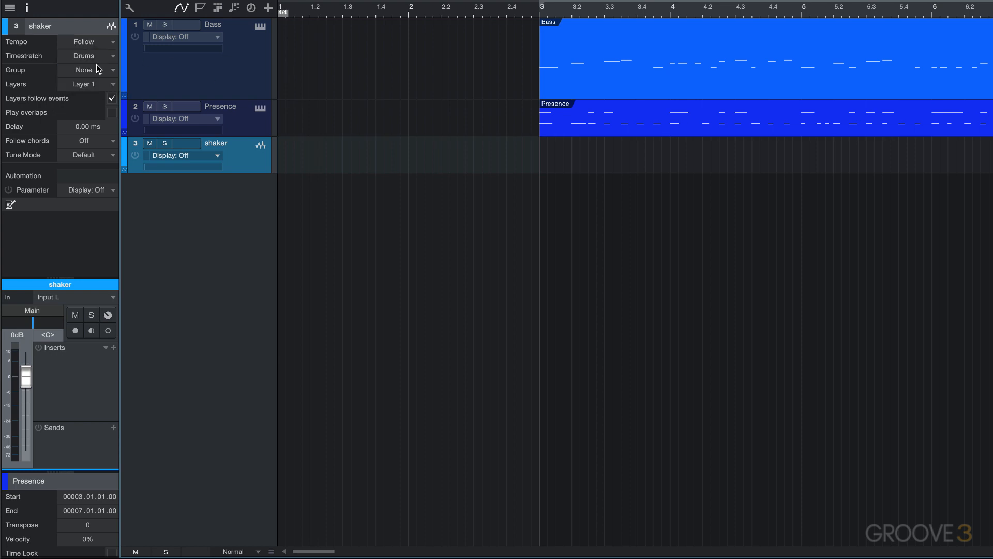
pyautogui.moveTo(47, 61)
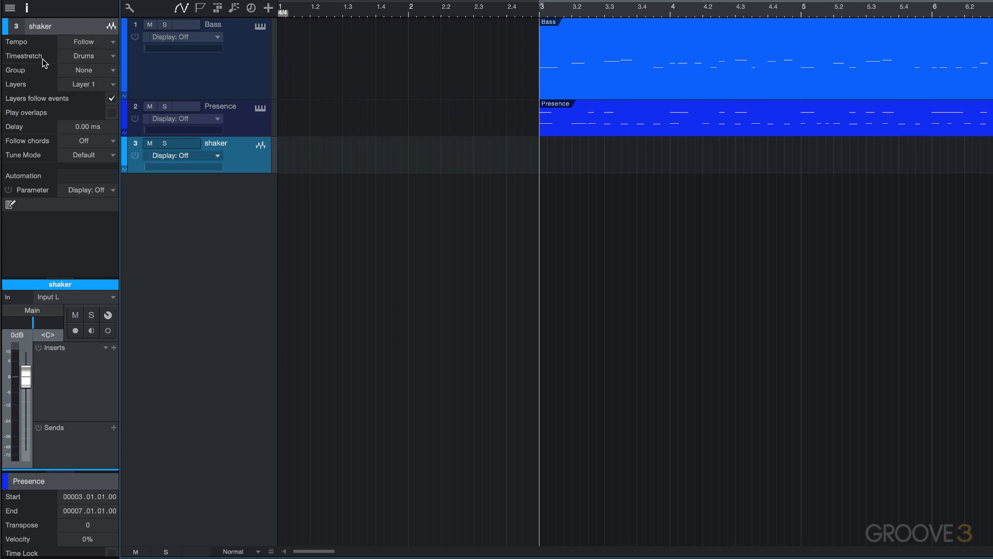
pyautogui.moveTo(87, 62)
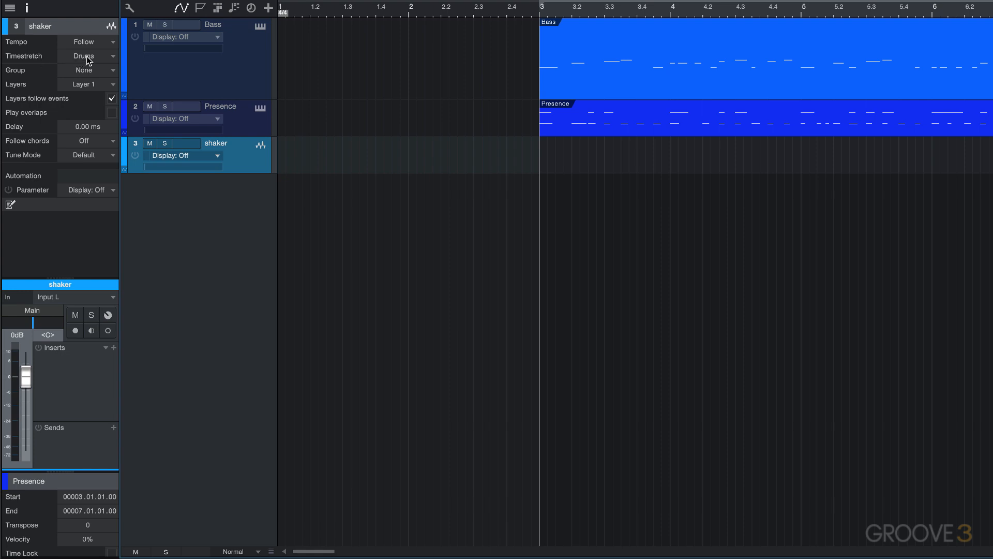
pyautogui.moveTo(79, 82)
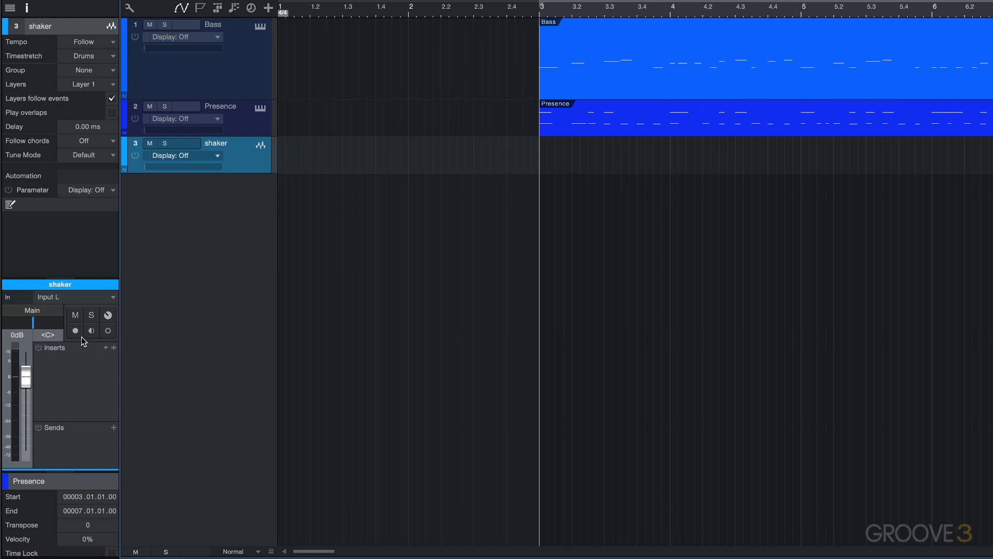
# Arm the shaker track again so the performance can be recorded from bar 3.
pyautogui.click(75, 331)
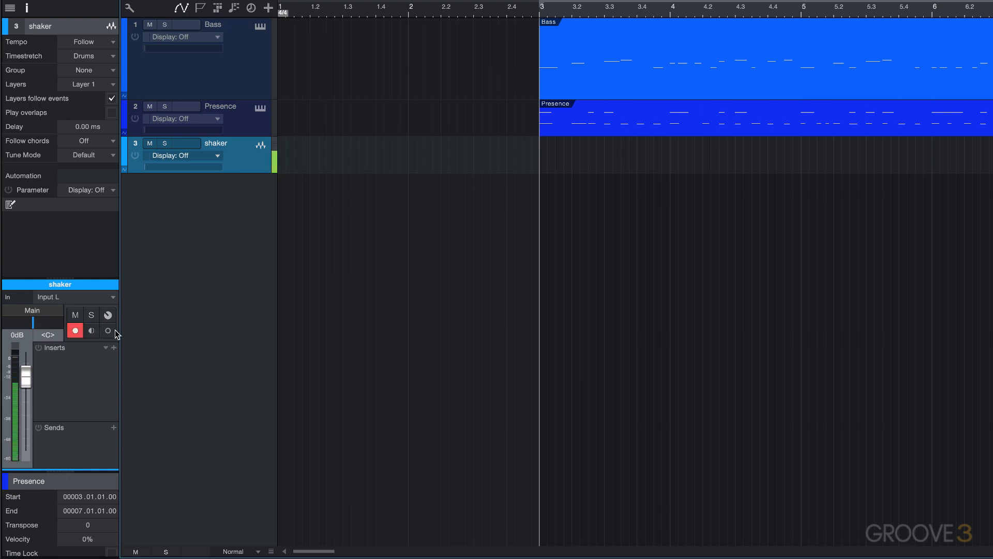
pyautogui.moveTo(107, 331)
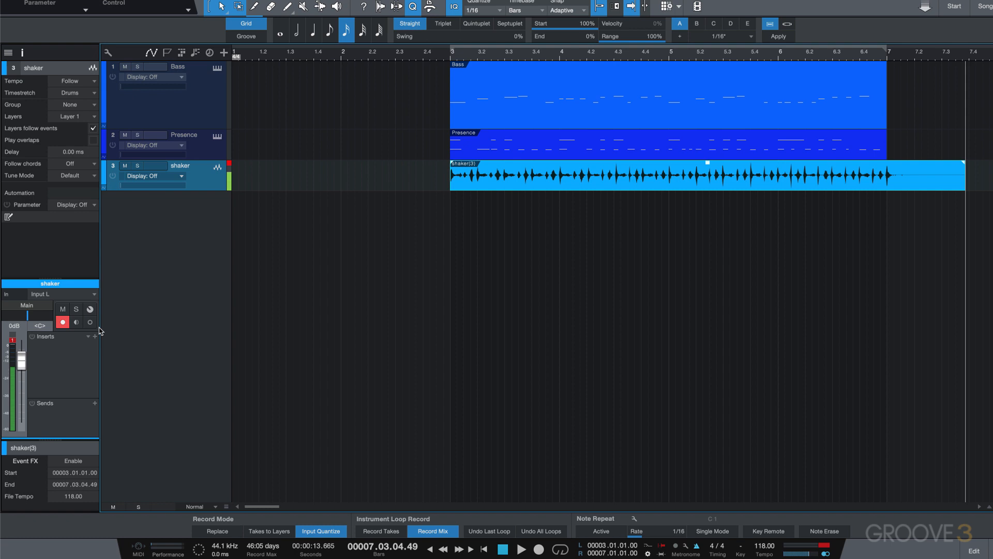
pyautogui.moveTo(74, 317)
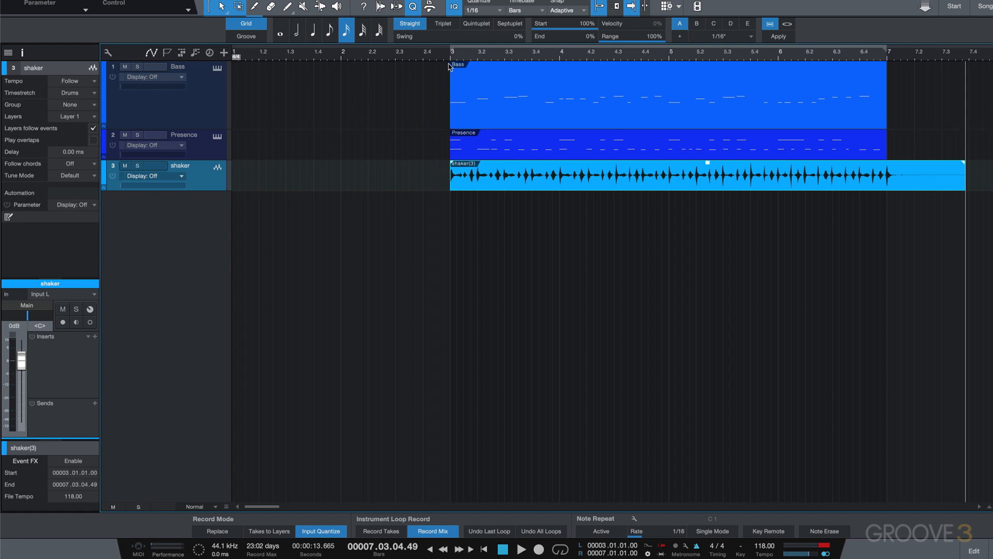
# Solo the shaker track and play the recorded part back from bar 3.
pyautogui.click(523, 549)
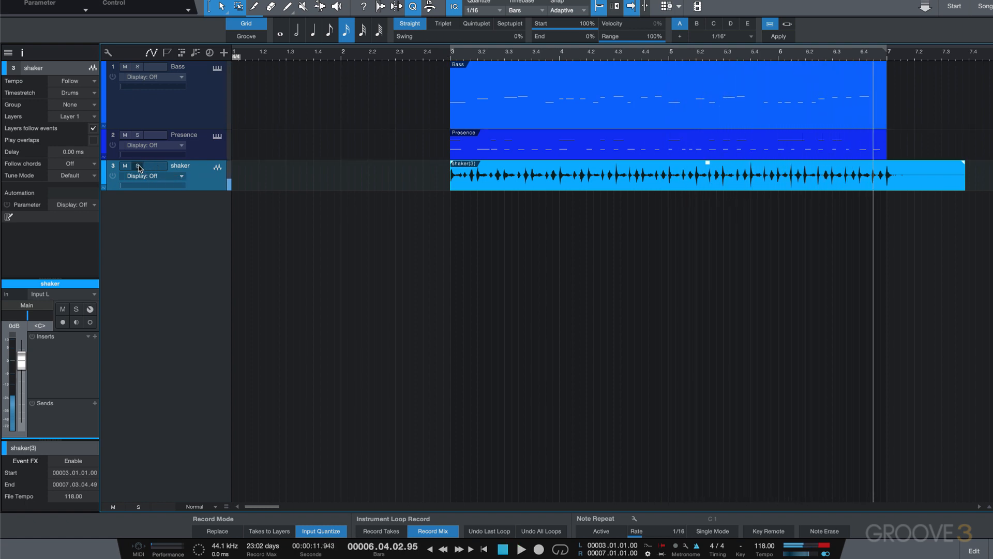
pyautogui.click(136, 165)
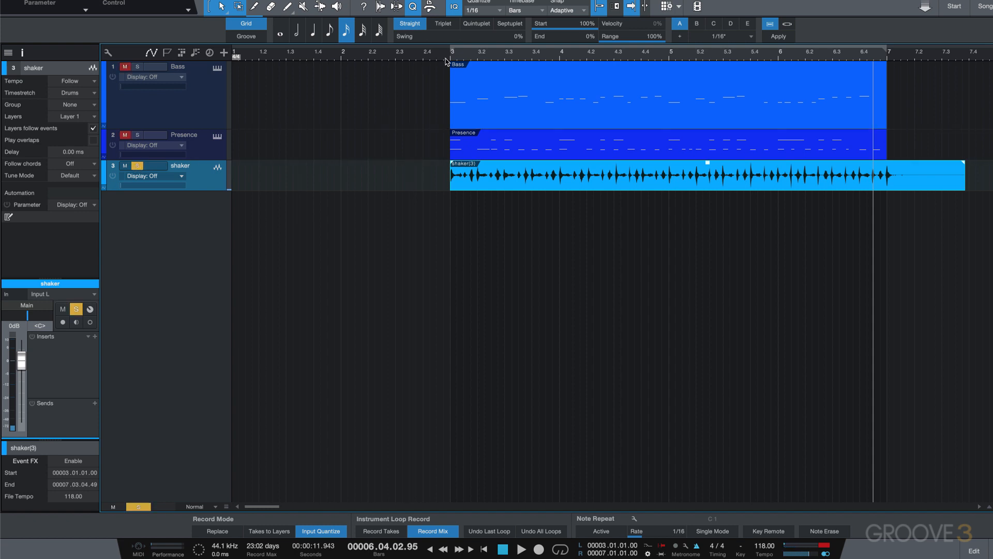
pyautogui.click(522, 550)
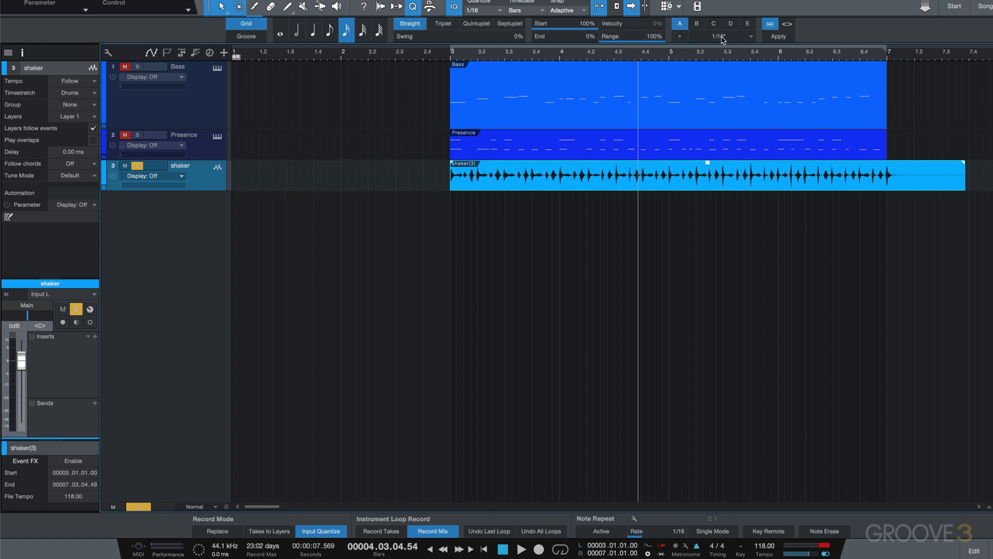
# Set Quantize to 1/16 and play back the quantized shaker from around bar 3.
pyautogui.click(778, 35)
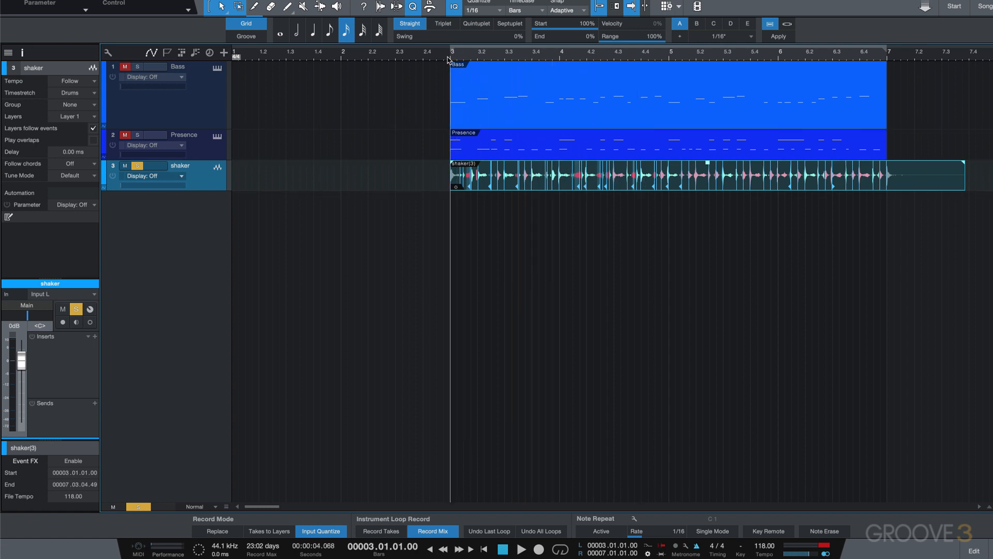
pyautogui.click(523, 550)
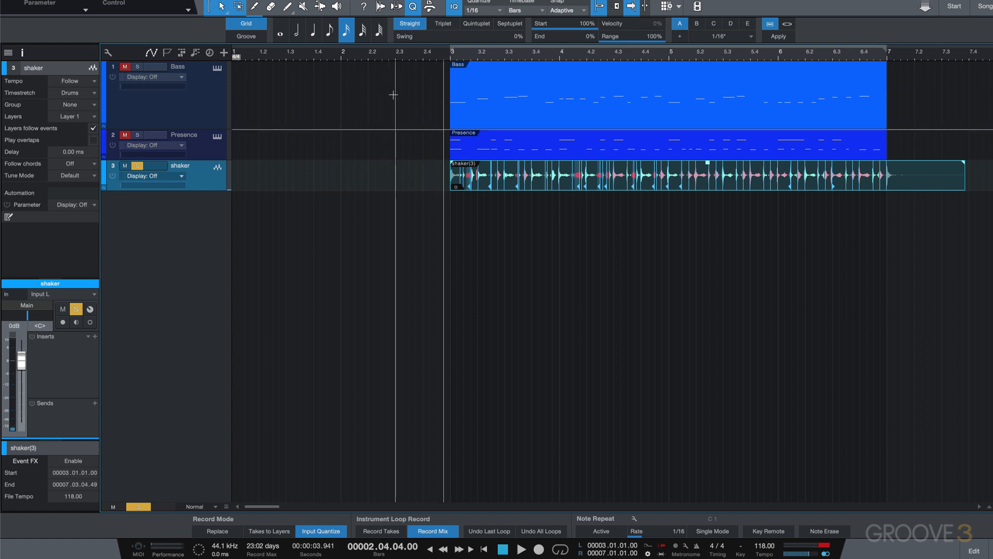
pyautogui.click(519, 549)
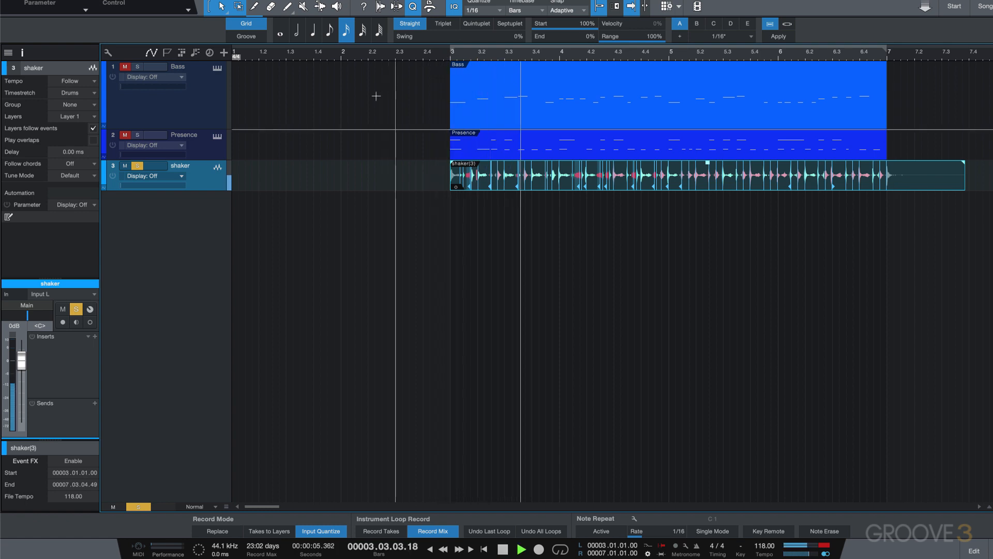